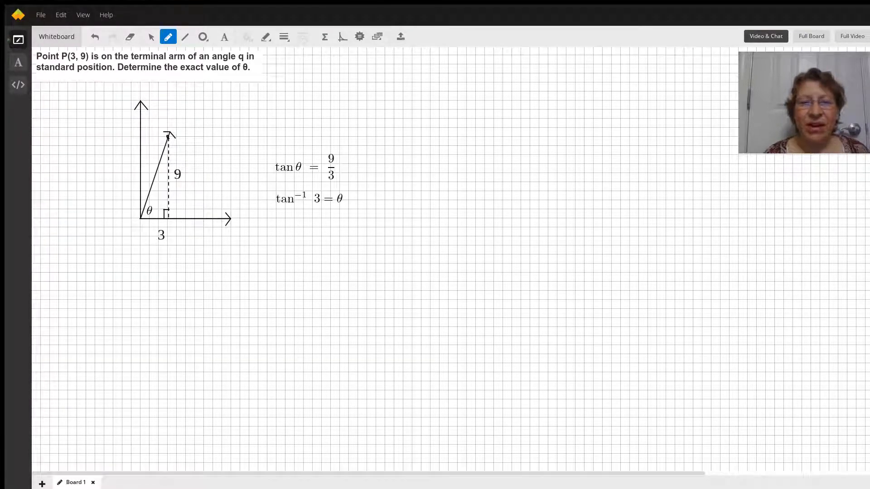
pyautogui.moveTo(167, 174)
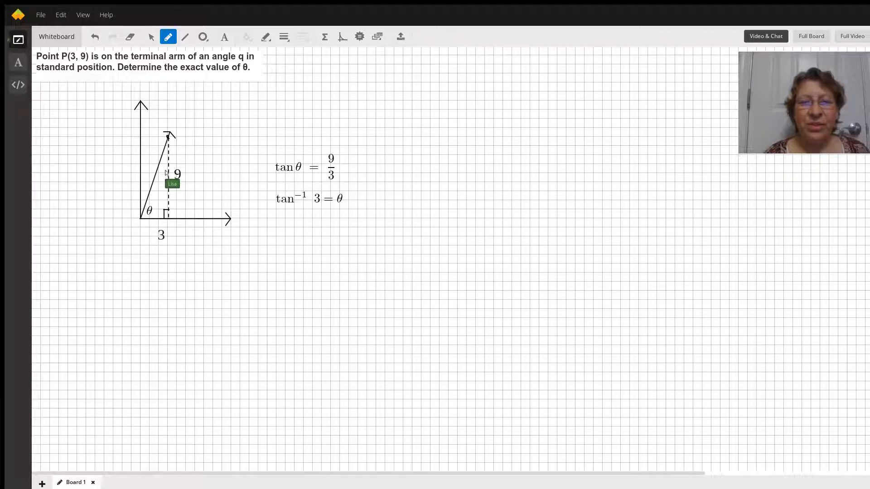
pyautogui.moveTo(171, 229)
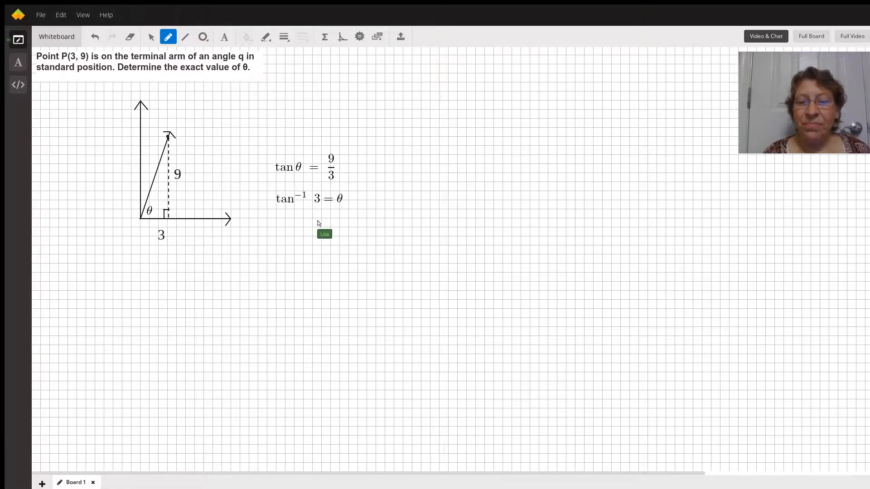
pyautogui.moveTo(302, 203)
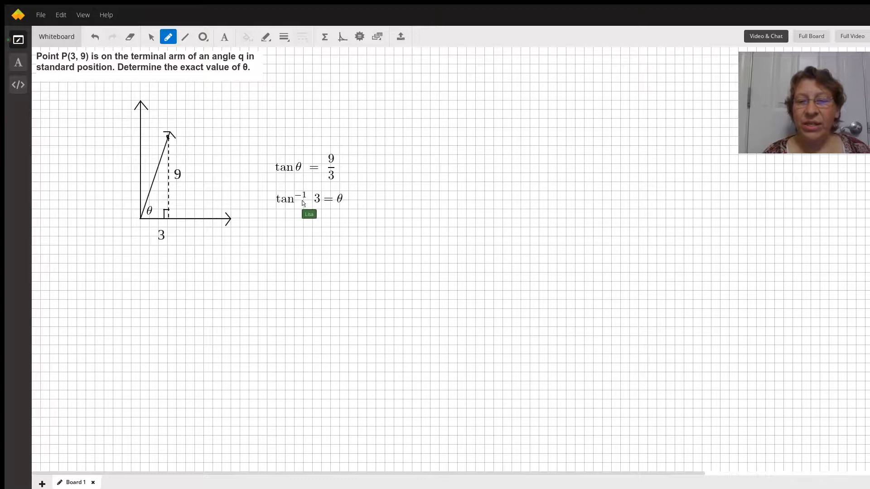